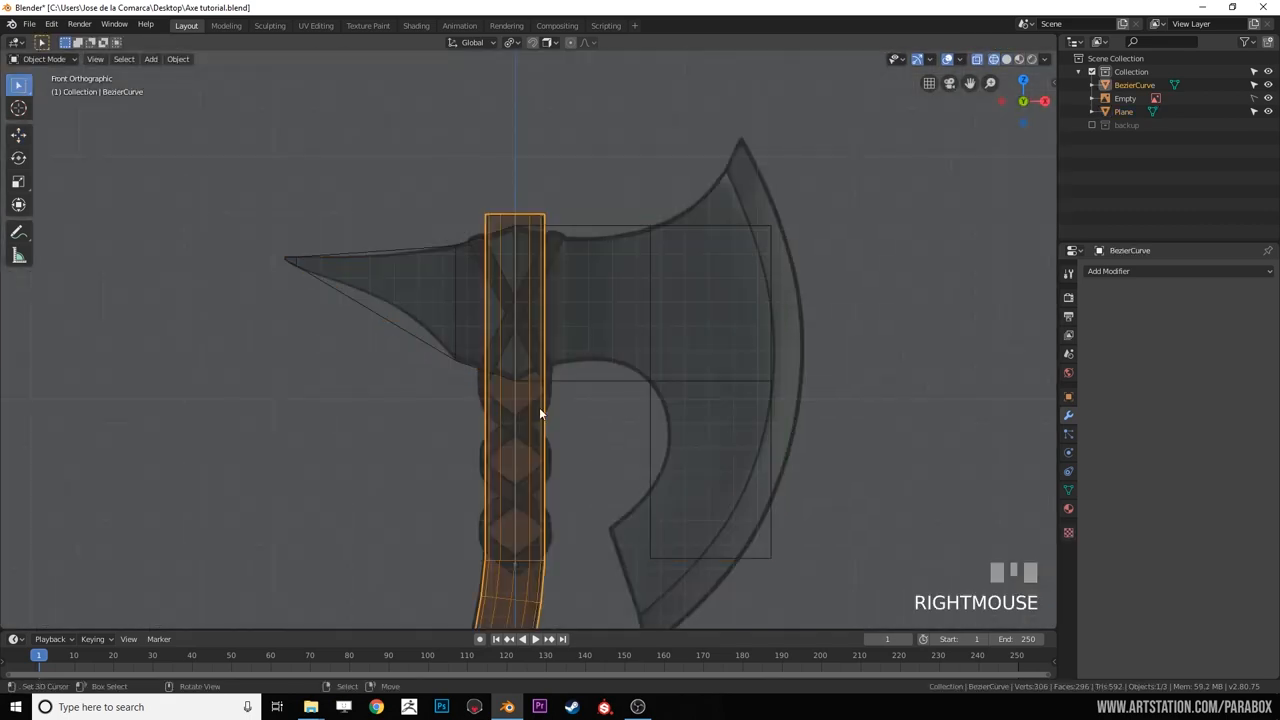
# - Move the axe geometry into place while blocking out the head and handle
pyautogui.press('g')
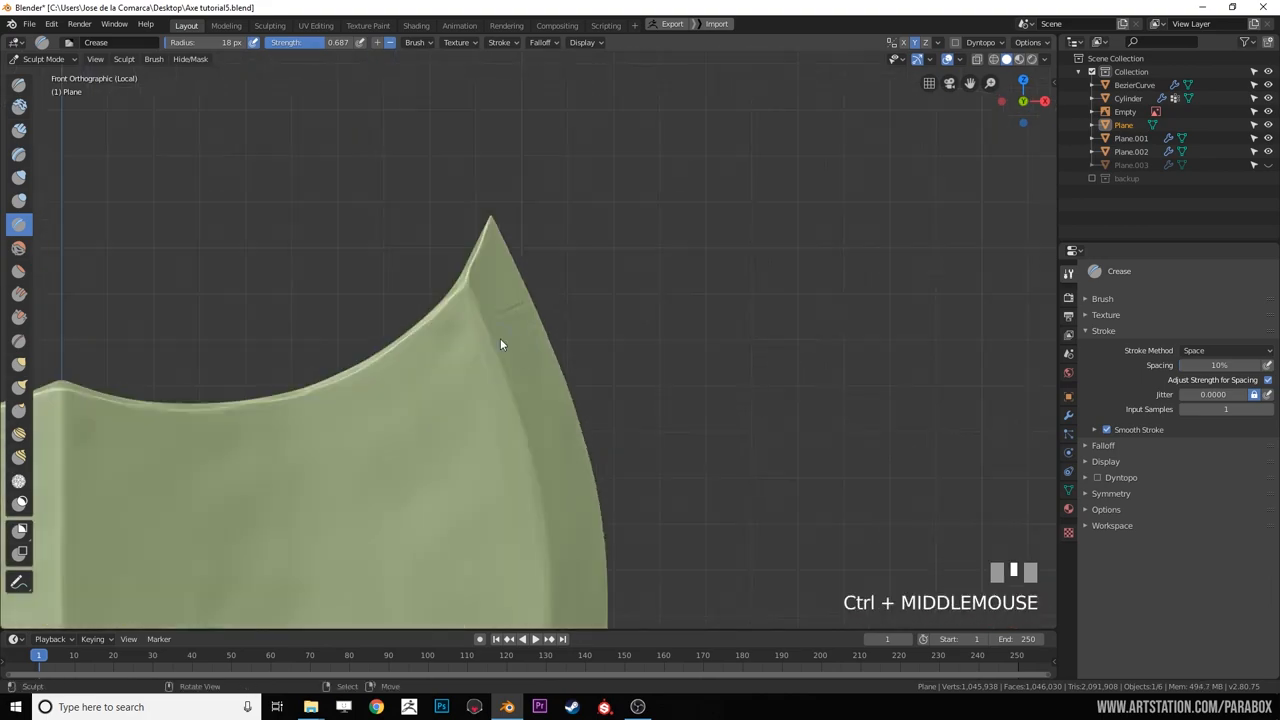
pyautogui.click(604, 707)
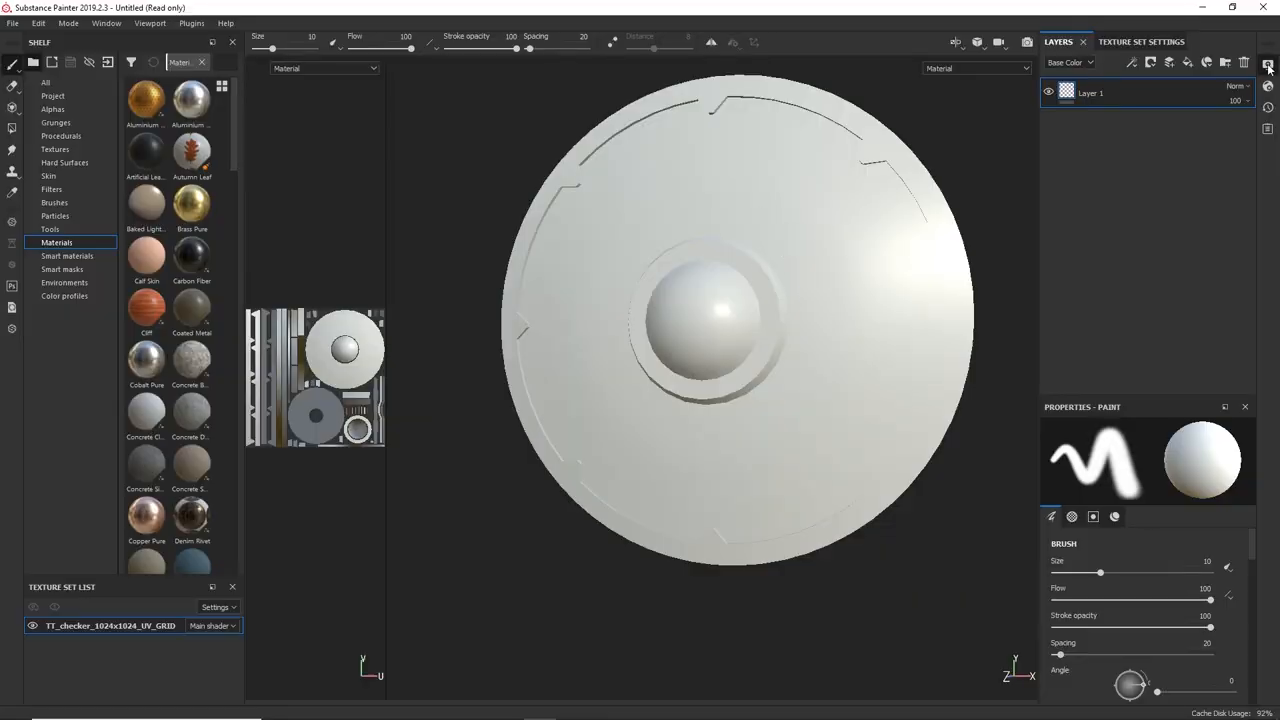
# - Lower the Environment Exposure in Display Settings until the shield appears dark
pyautogui.click(1267, 64)
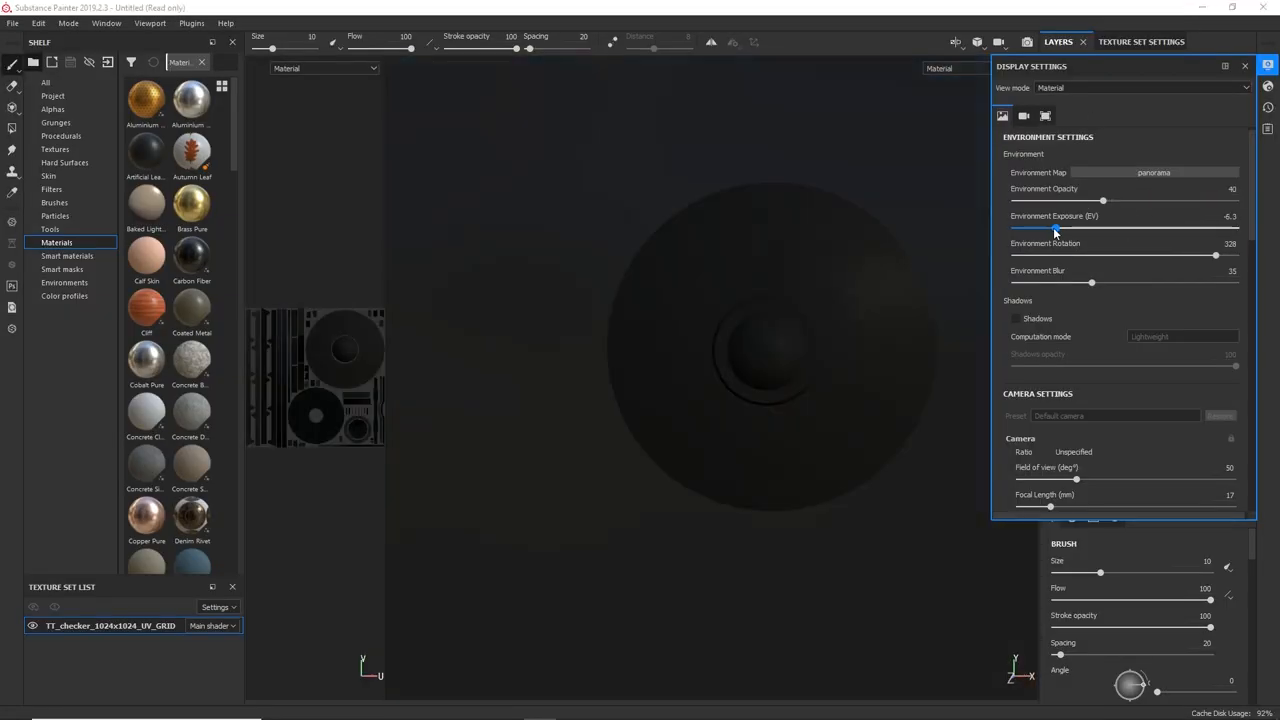
pyautogui.moveTo(1055, 229); pyautogui.dragTo(1124, 229)
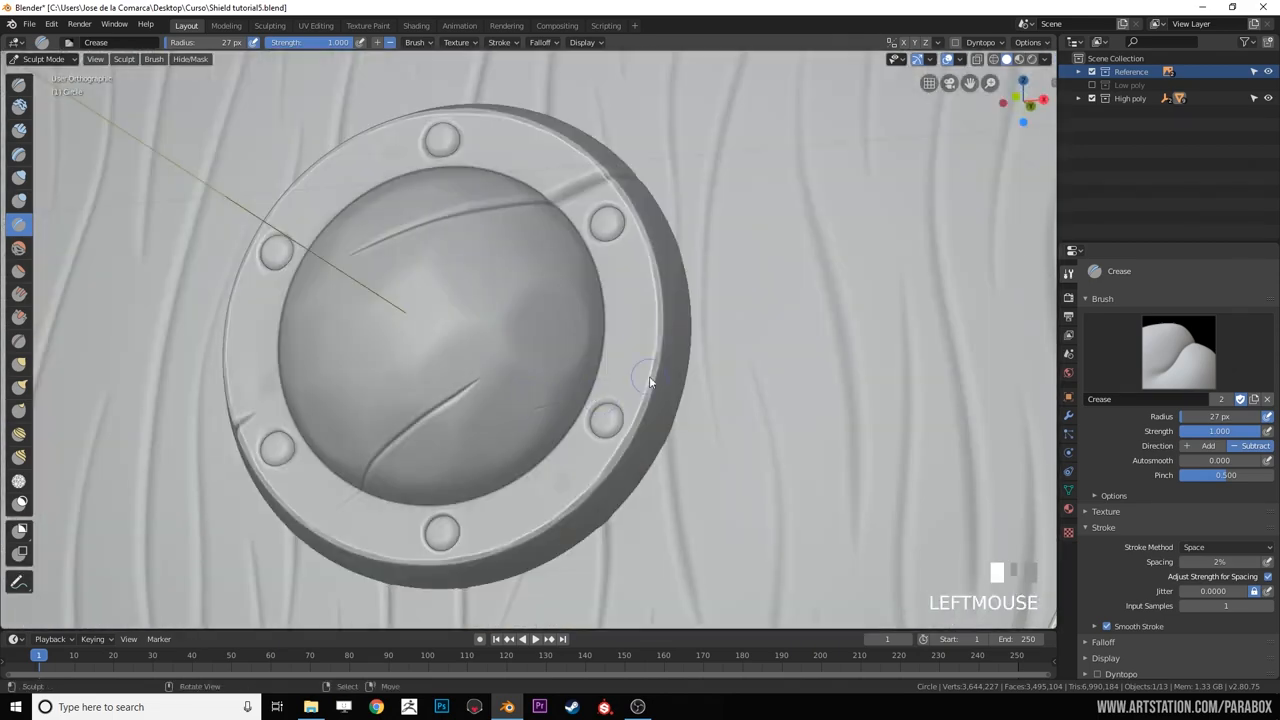
# - Carve a crease line into the shield boss, then move on to the mug file
pyautogui.moveTo(650, 380); pyautogui.dragTo(685, 445)
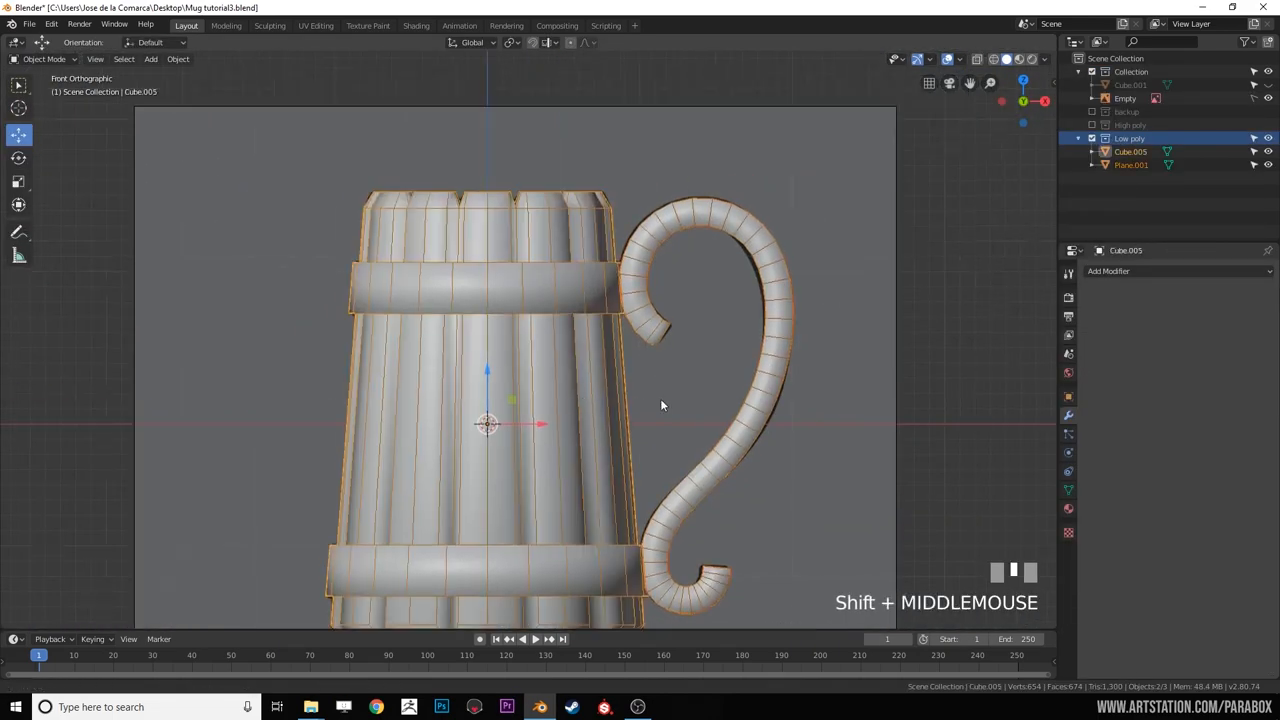
pyautogui.click(315, 25)
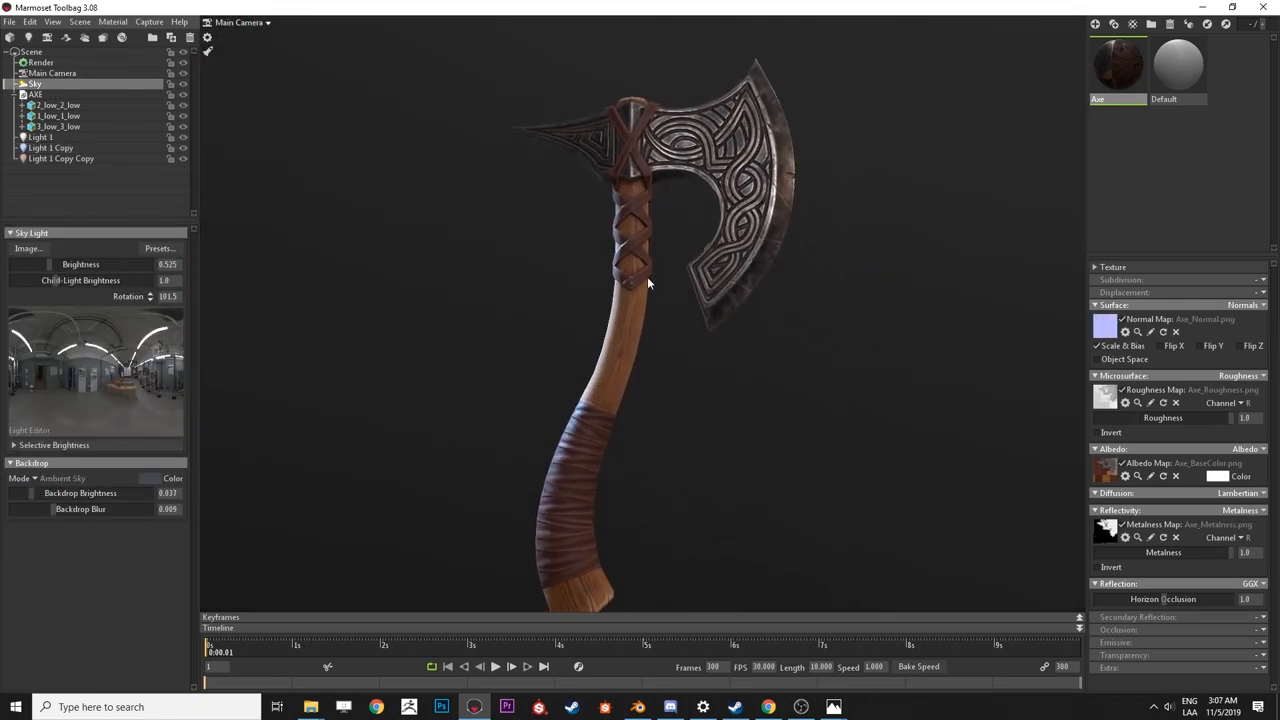
pyautogui.click(52, 73)
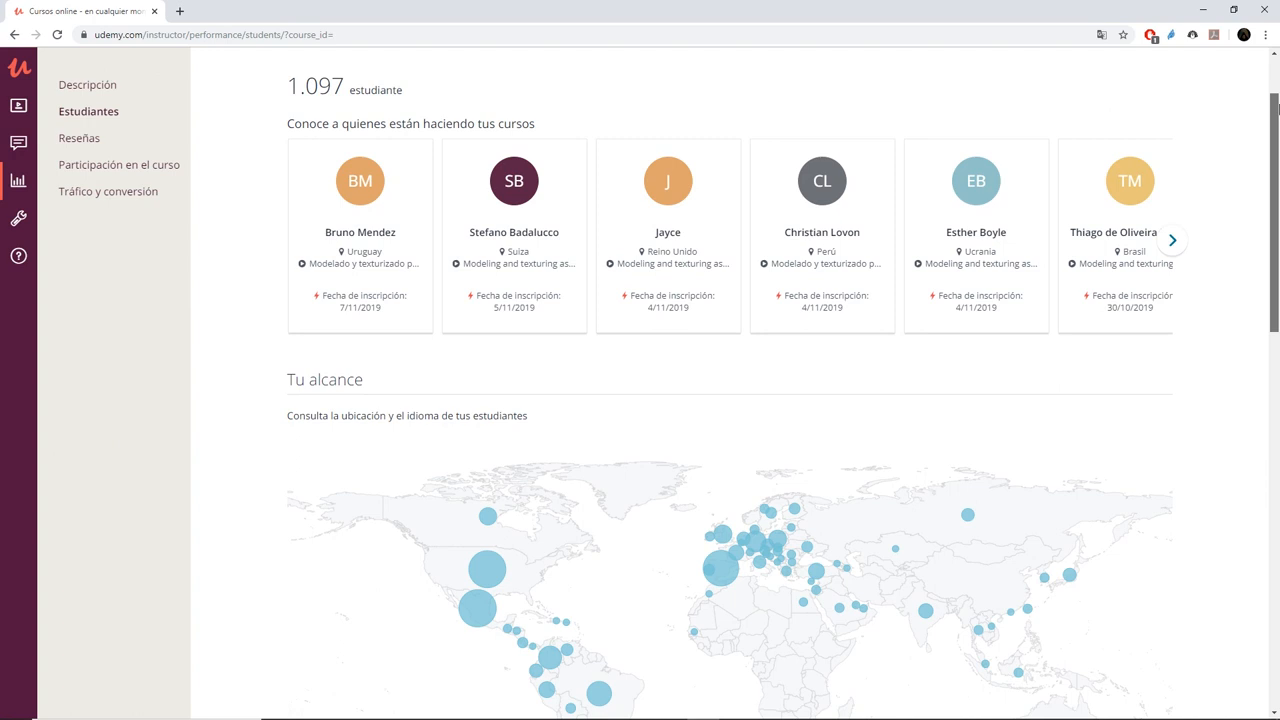
# - Scroll past the world map to the student countries and languages lists
pyautogui.scroll(-3)
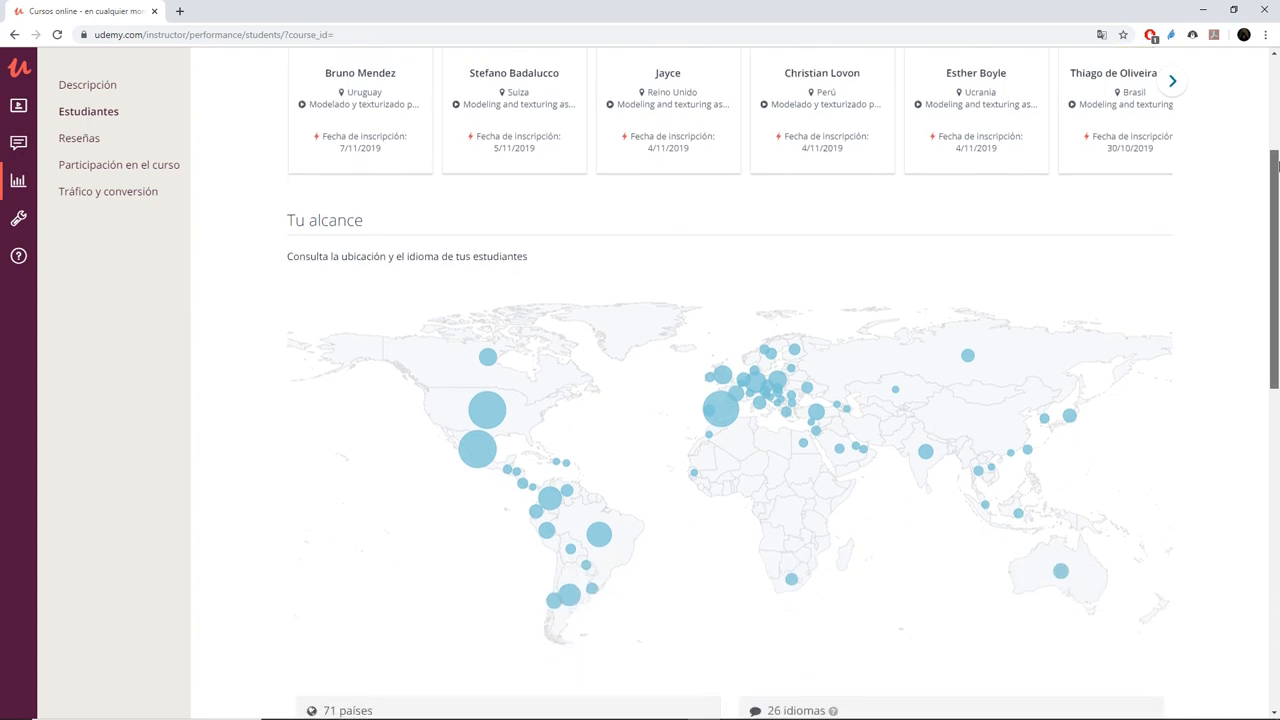
pyautogui.scroll(-3)
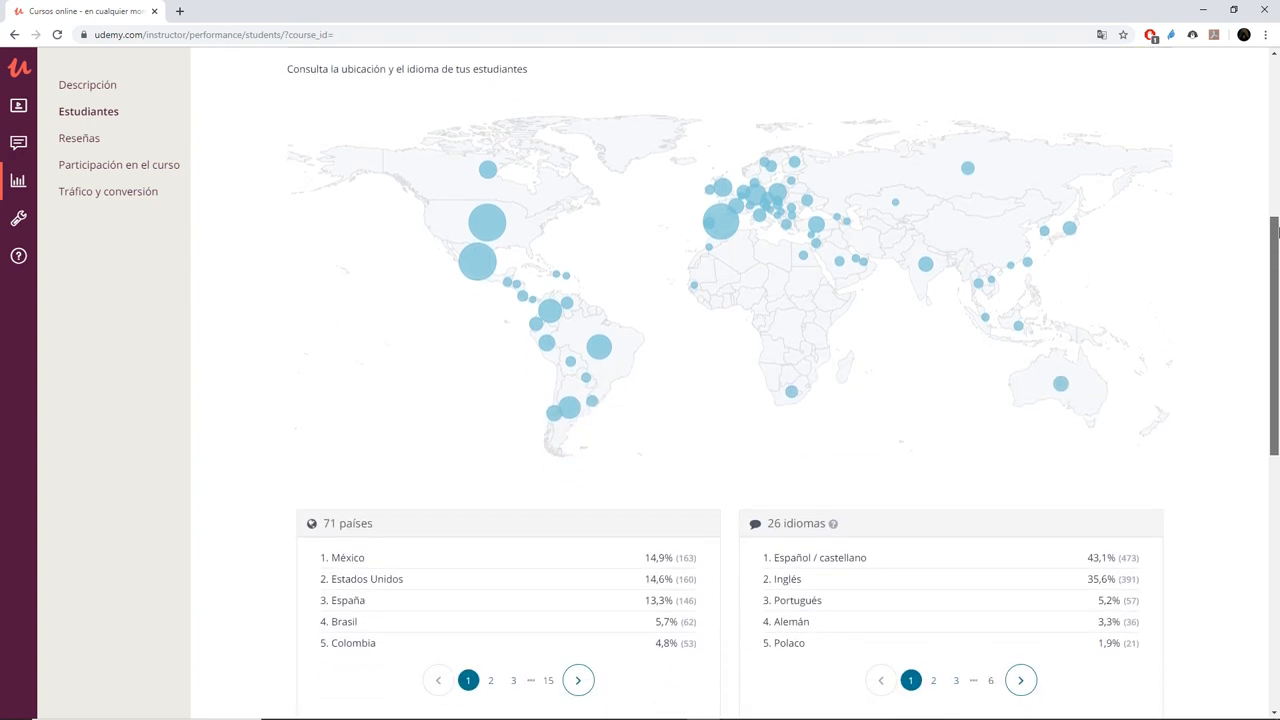
pyautogui.scroll(-3)
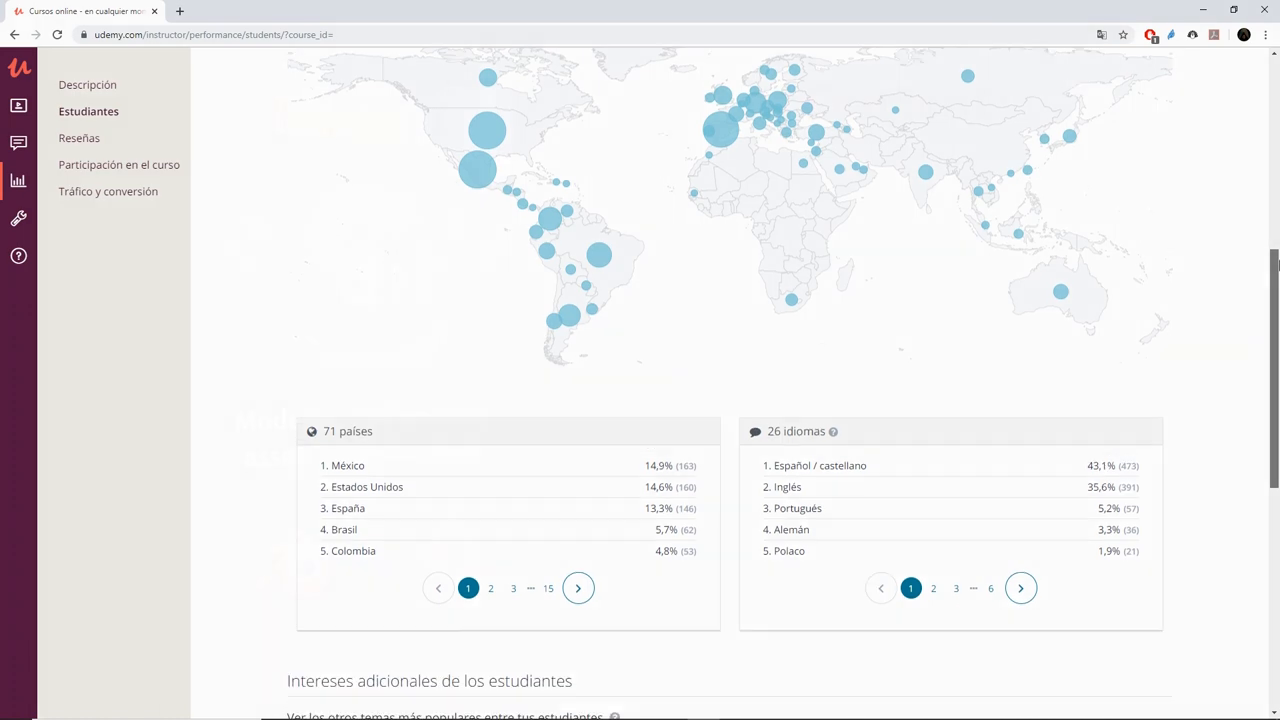